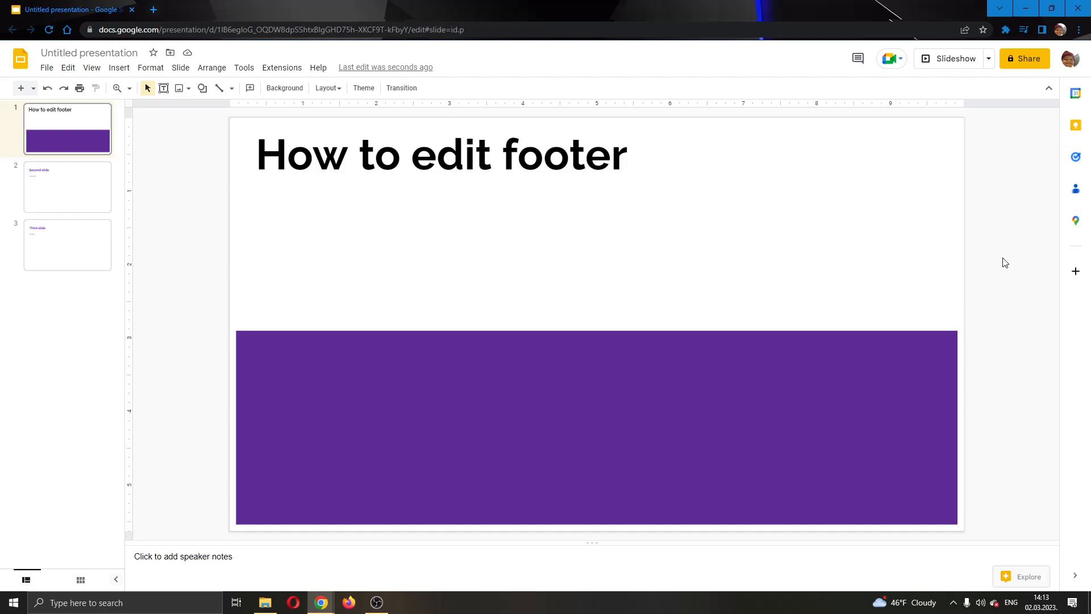
mouse_move(756, 312)
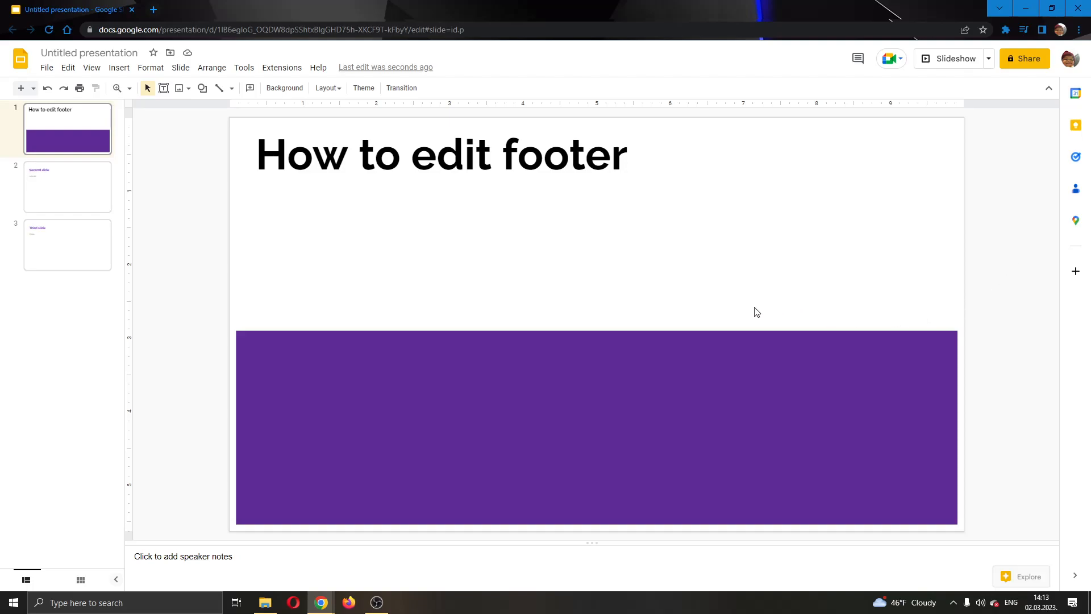
mouse_move(799, 328)
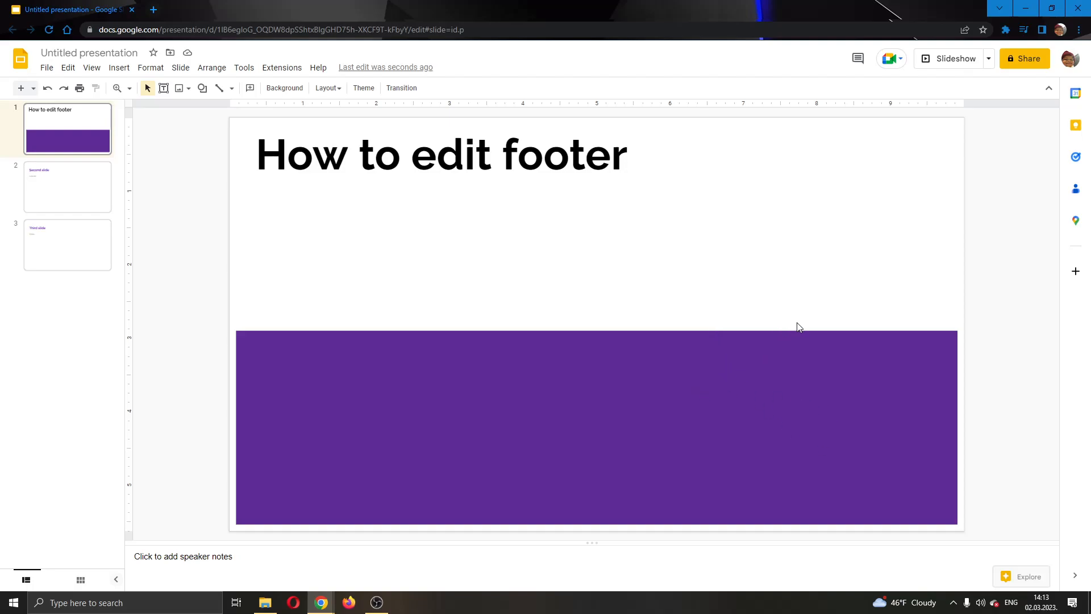
mouse_move(794, 332)
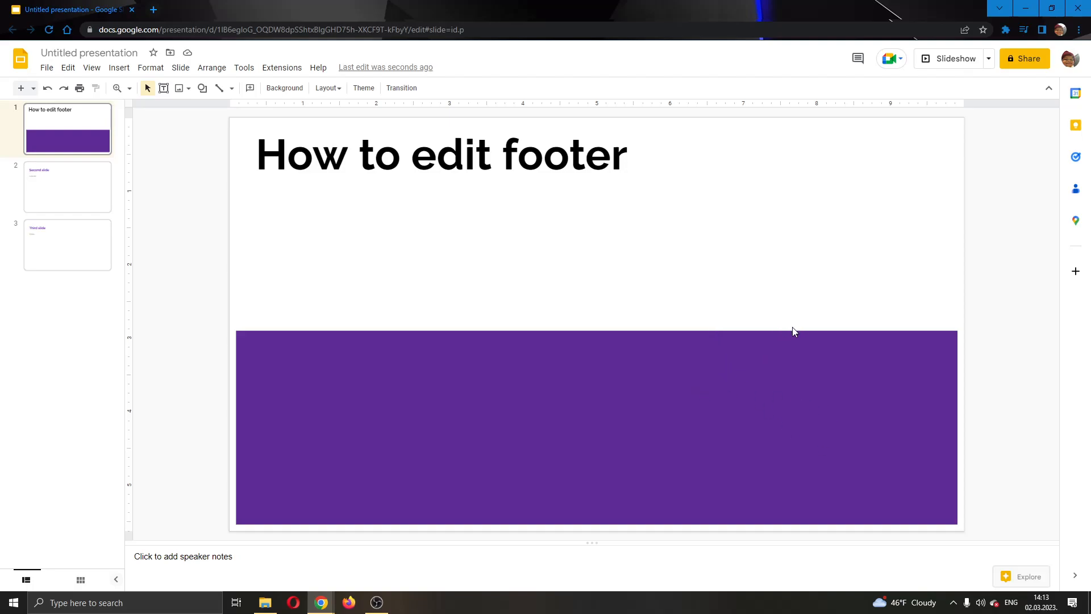
mouse_move(784, 344)
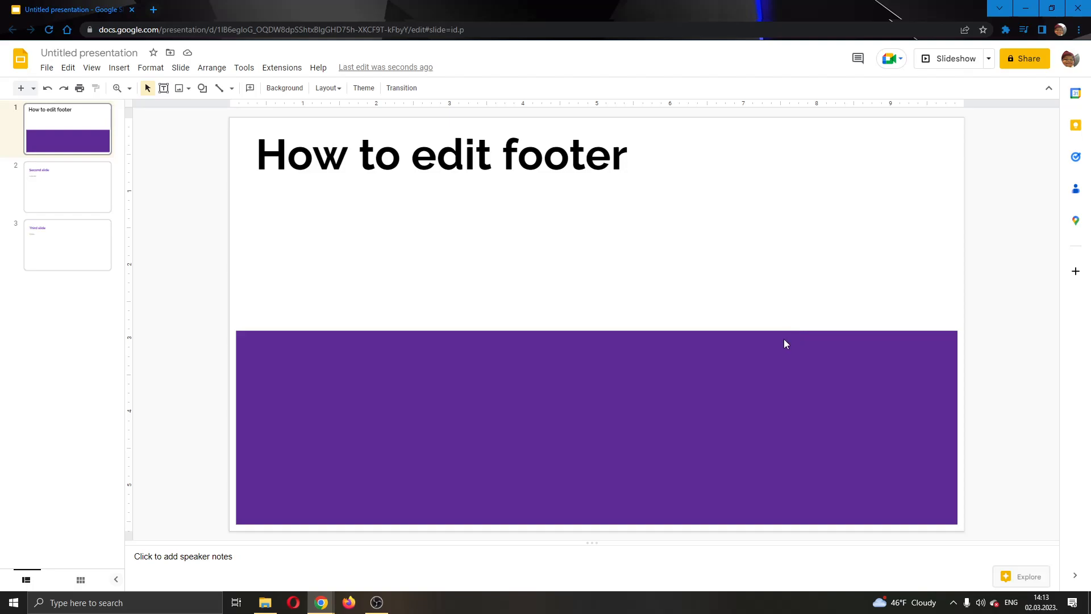
mouse_move(672, 234)
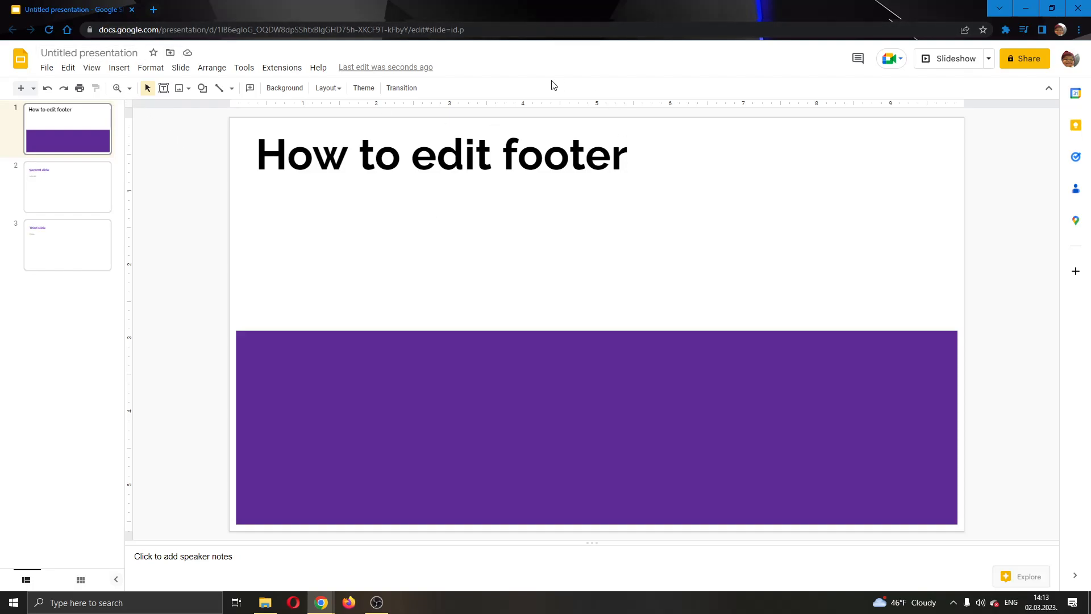
mouse_move(763, 151)
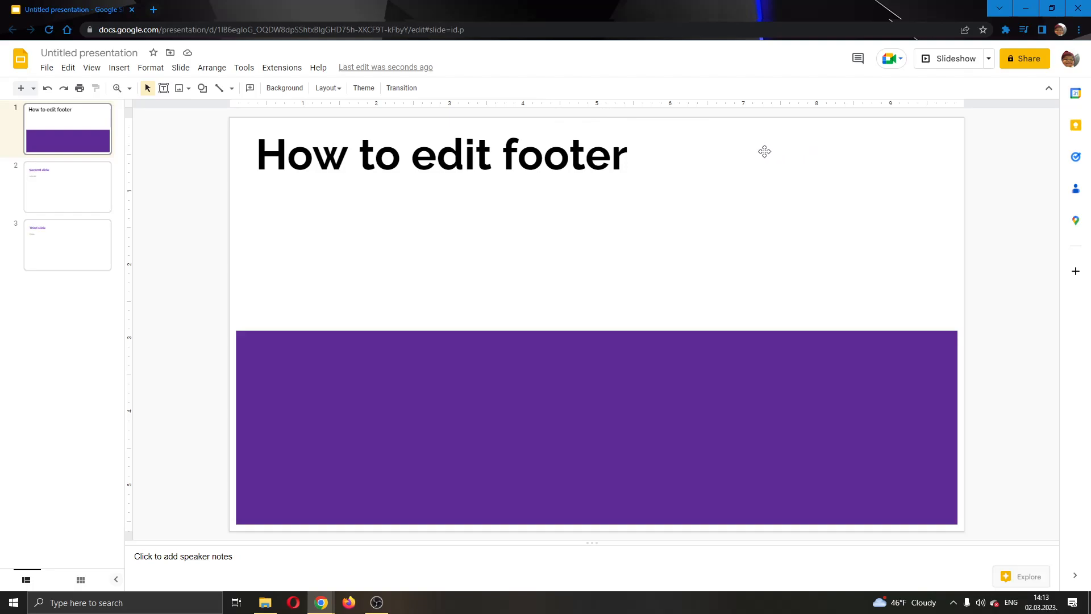
mouse_move(137, 109)
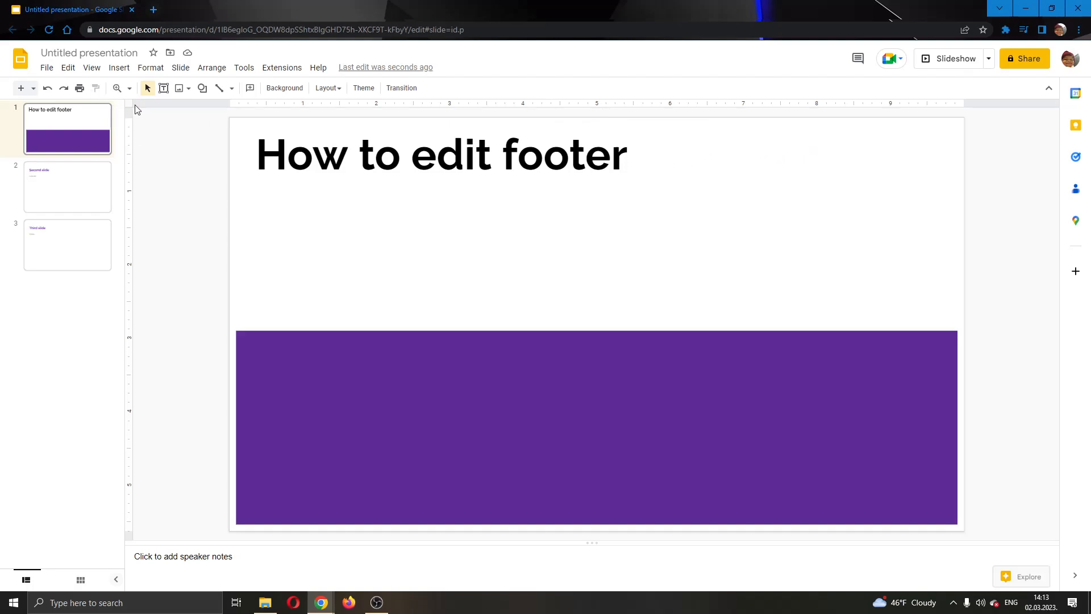
mouse_move(152, 46)
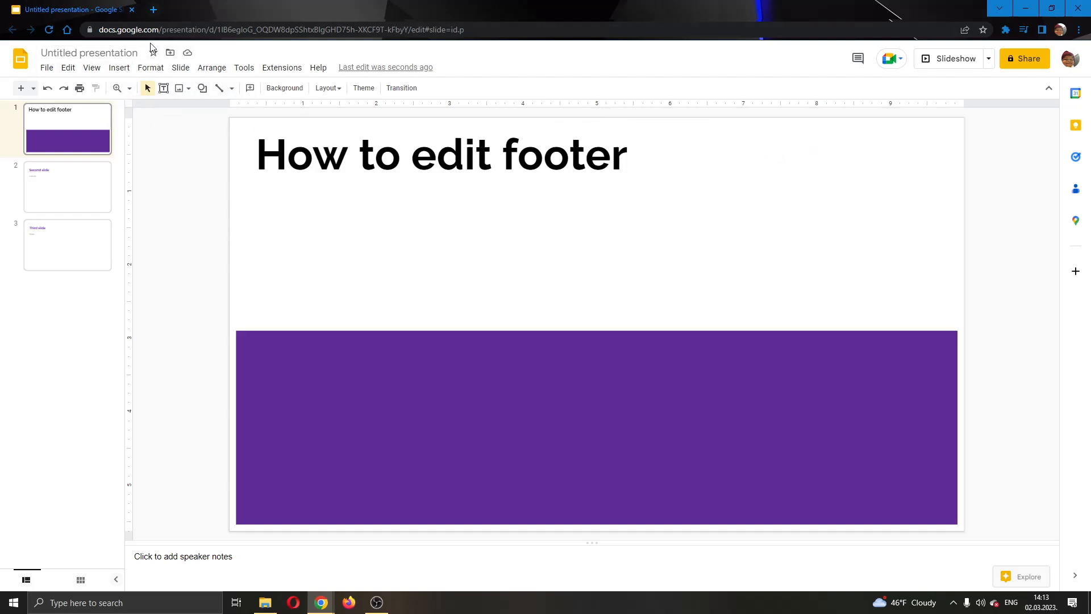
mouse_move(80, 272)
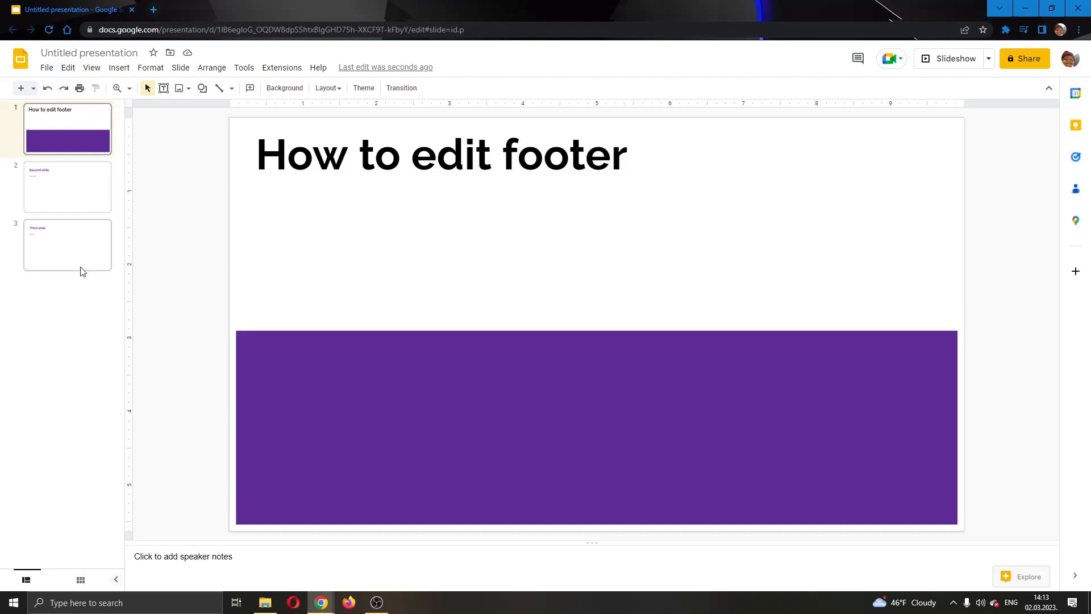
mouse_move(352, 406)
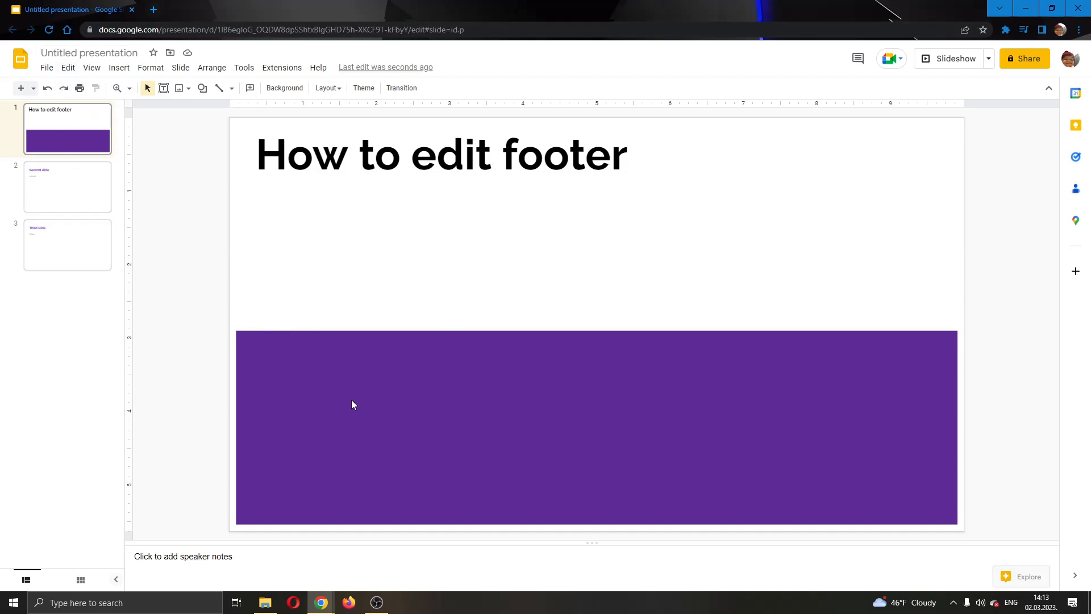
mouse_move(262, 450)
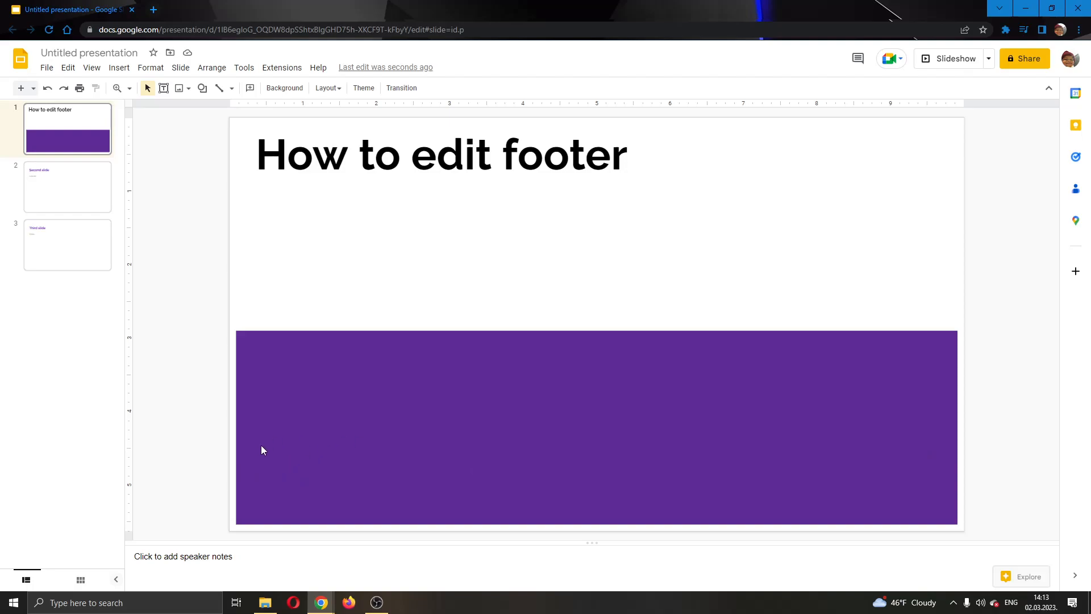
- Preview the second slide, return to the title slide, and open the Slide menu
left_click(67, 185)
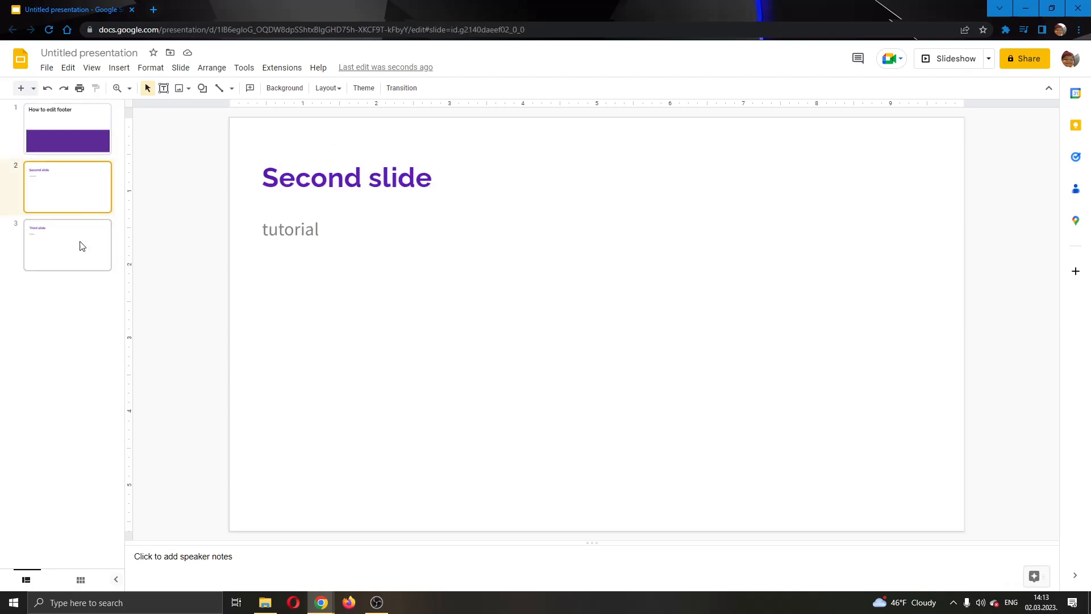
left_click(67, 128)
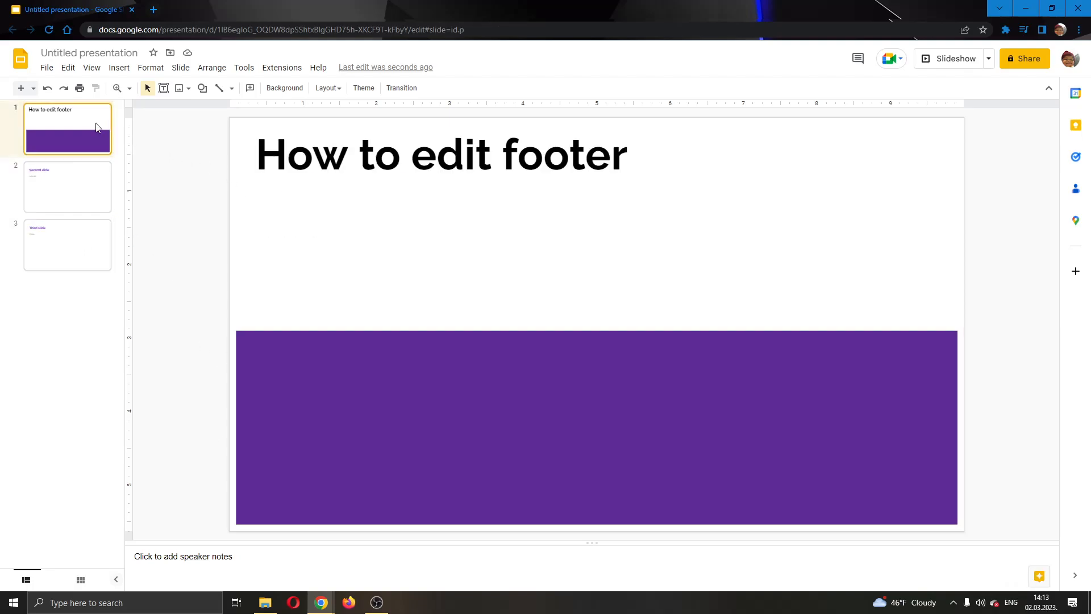
mouse_move(546, 402)
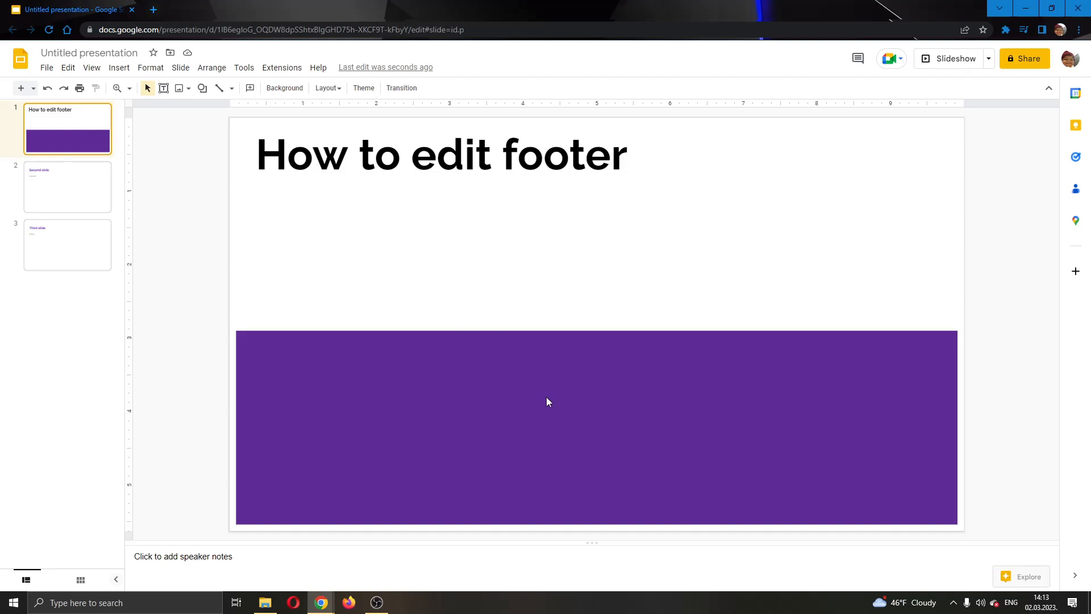
mouse_move(572, 299)
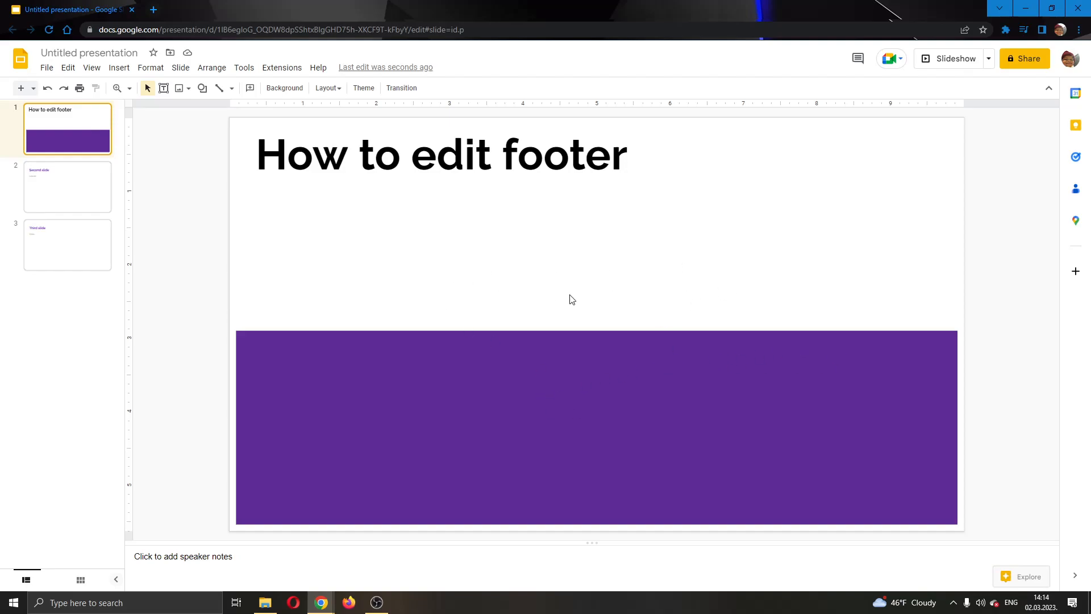
mouse_move(418, 246)
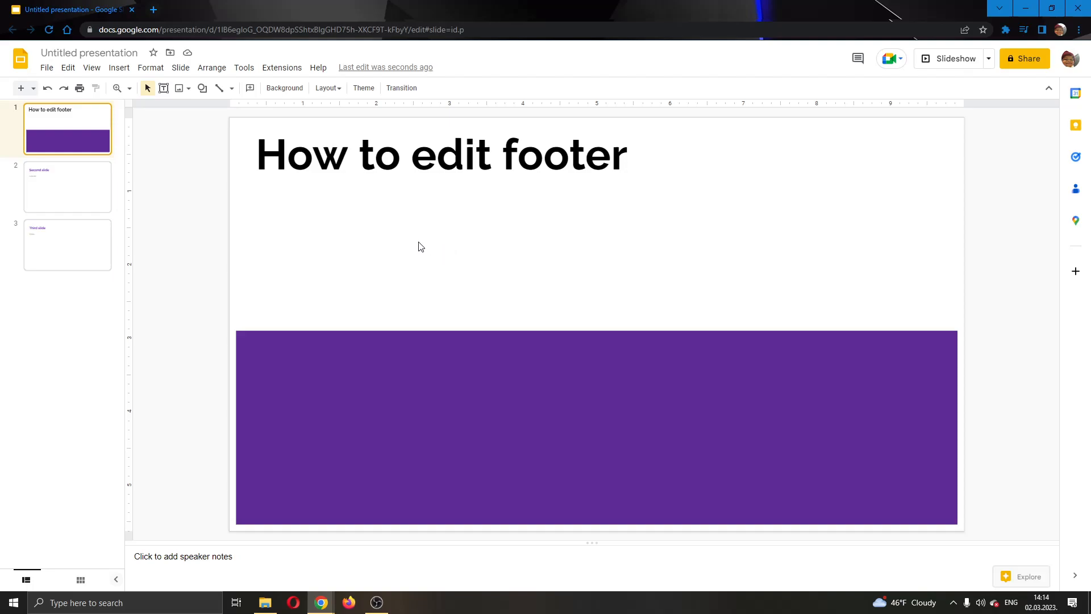
mouse_move(180, 67)
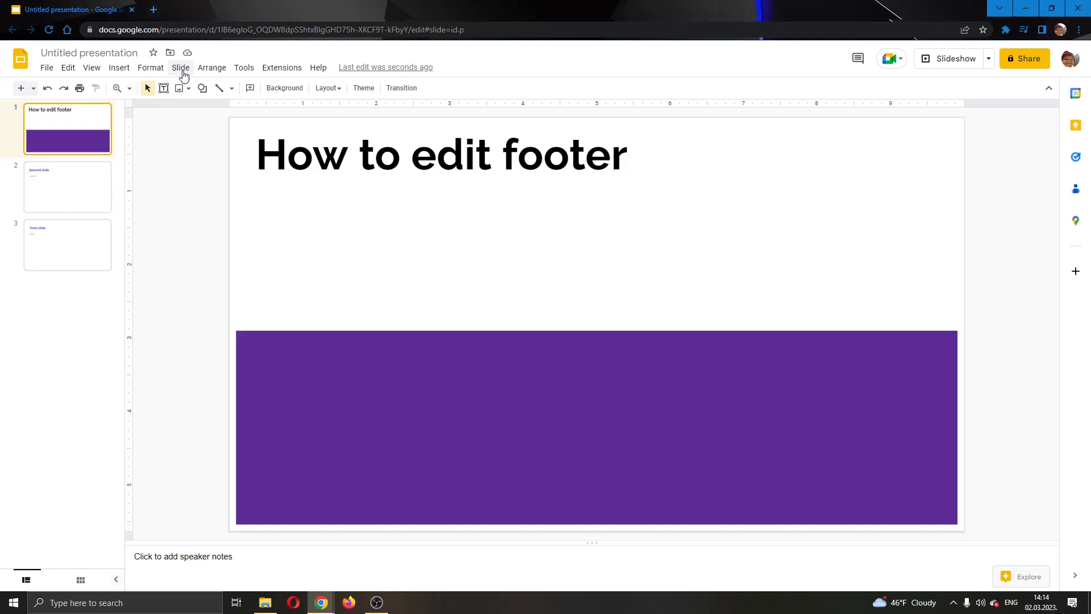
left_click(180, 68)
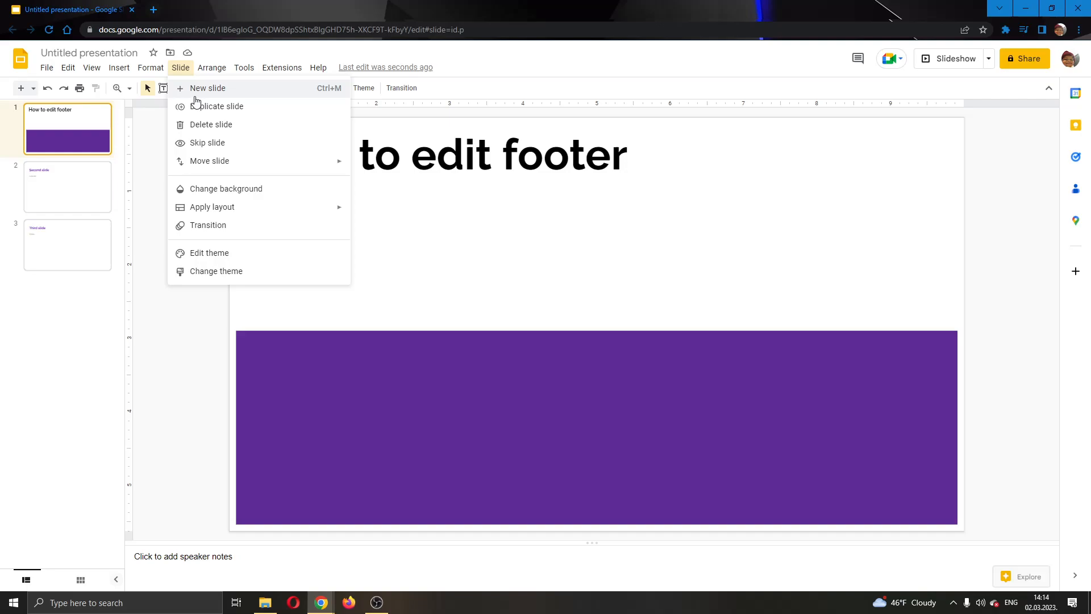
mouse_move(239, 102)
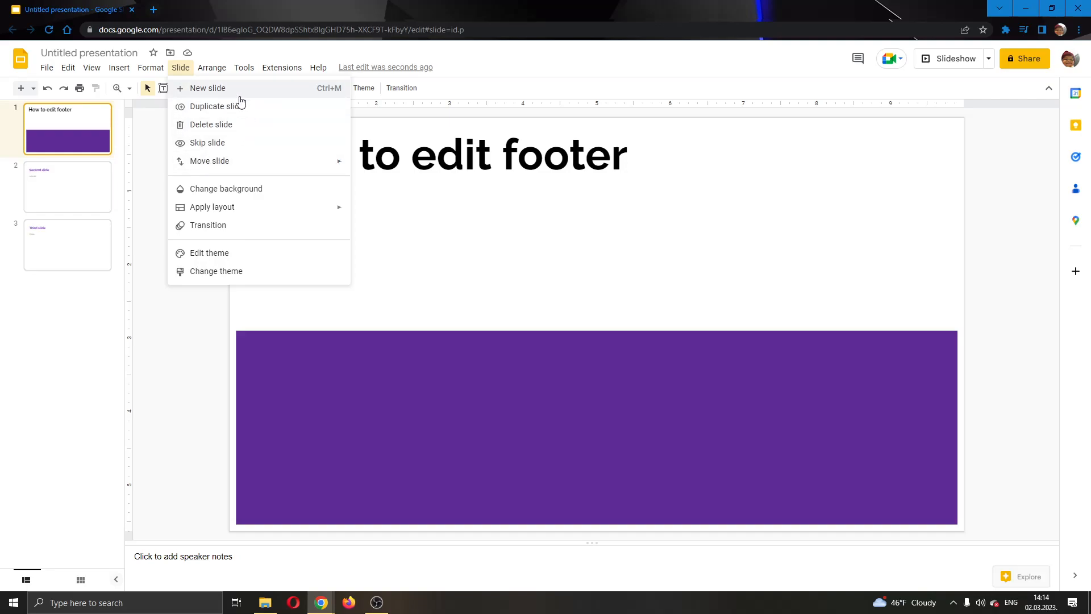
mouse_move(249, 230)
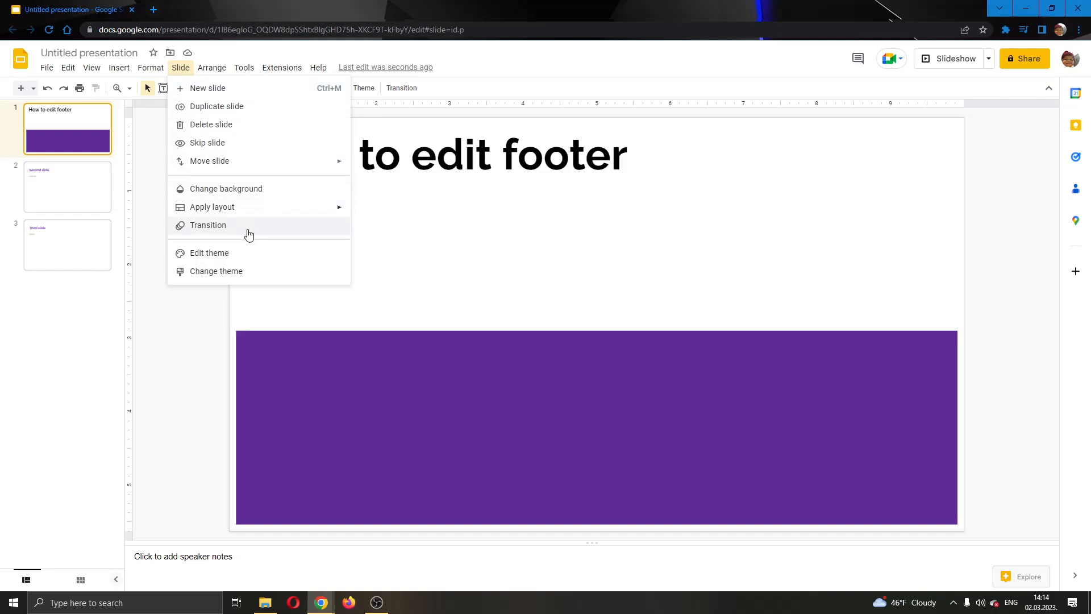
mouse_move(277, 262)
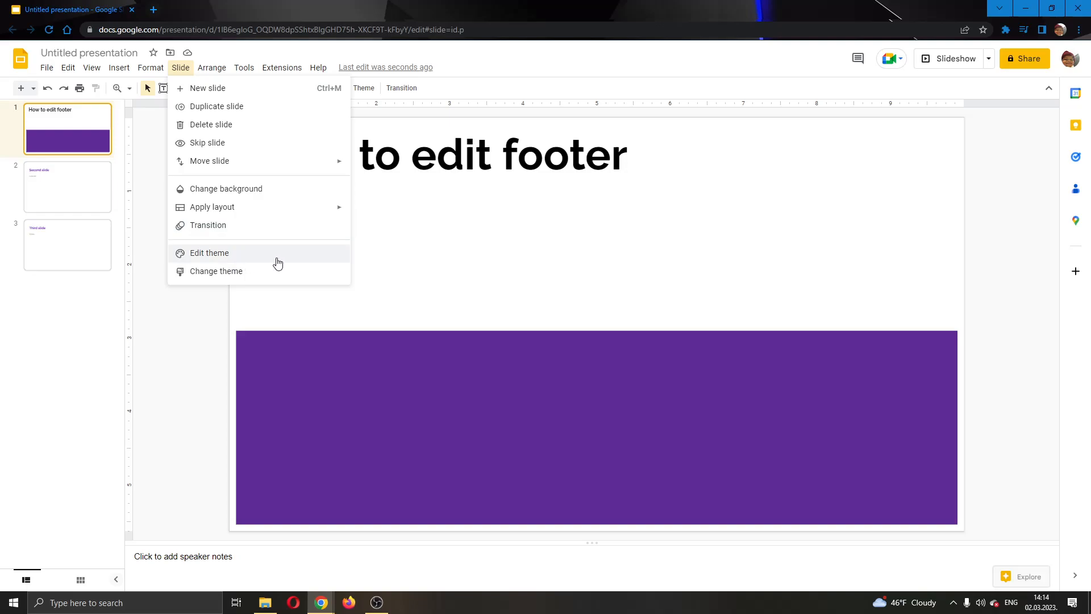
mouse_move(251, 257)
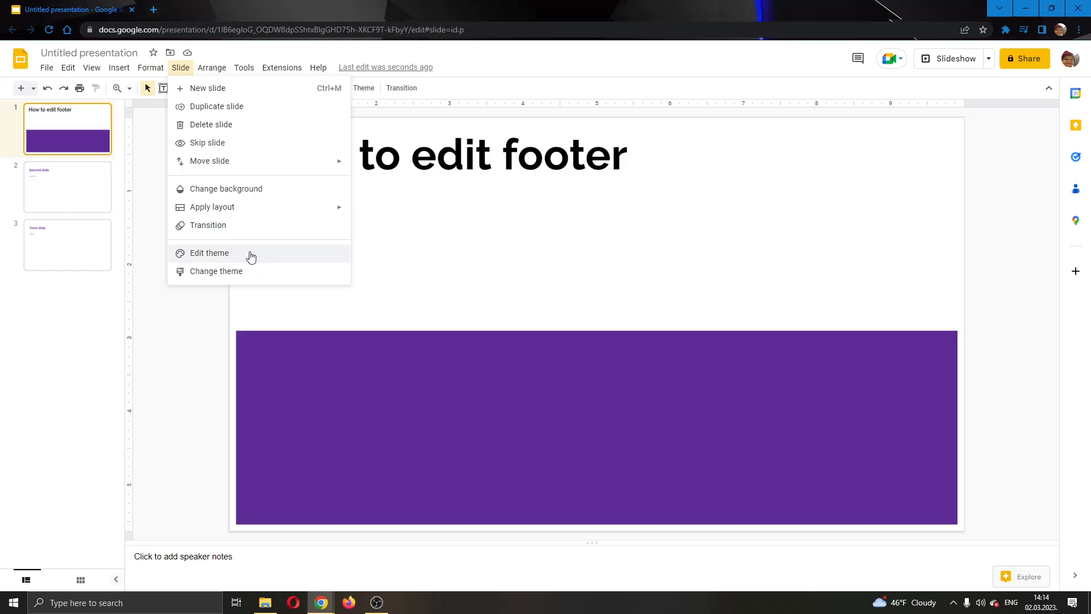
mouse_move(237, 254)
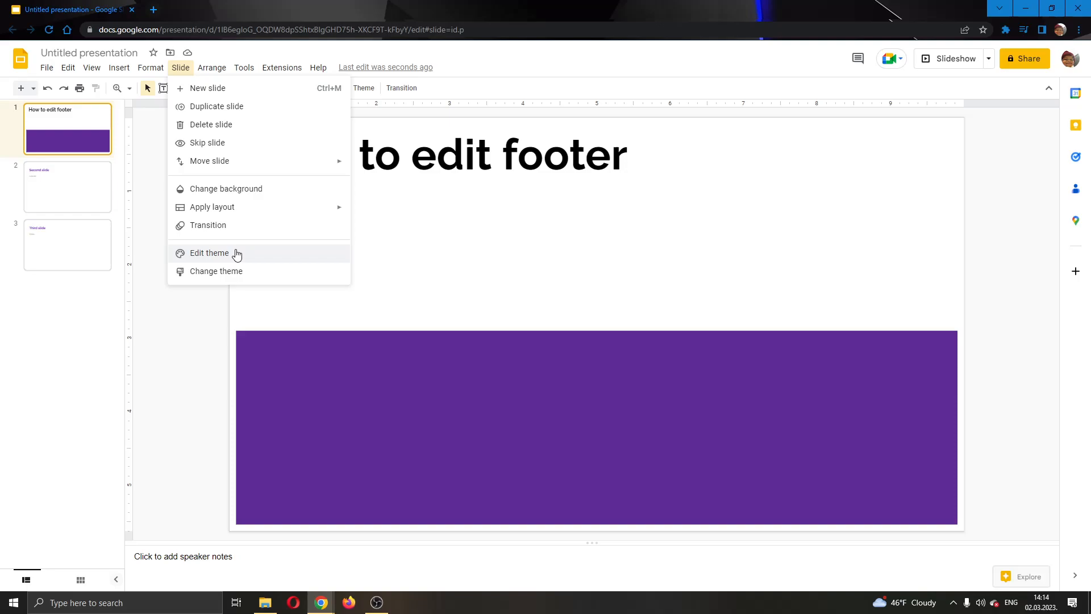
- Choose Edit theme to open the Plum theme editor on the title layout
left_click(209, 252)
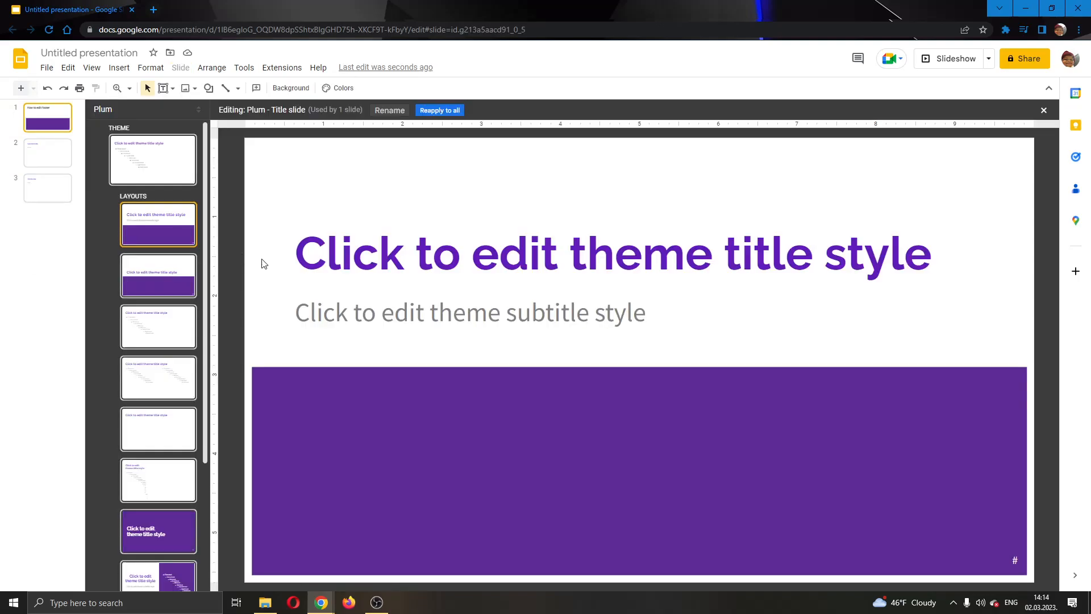
mouse_move(523, 227)
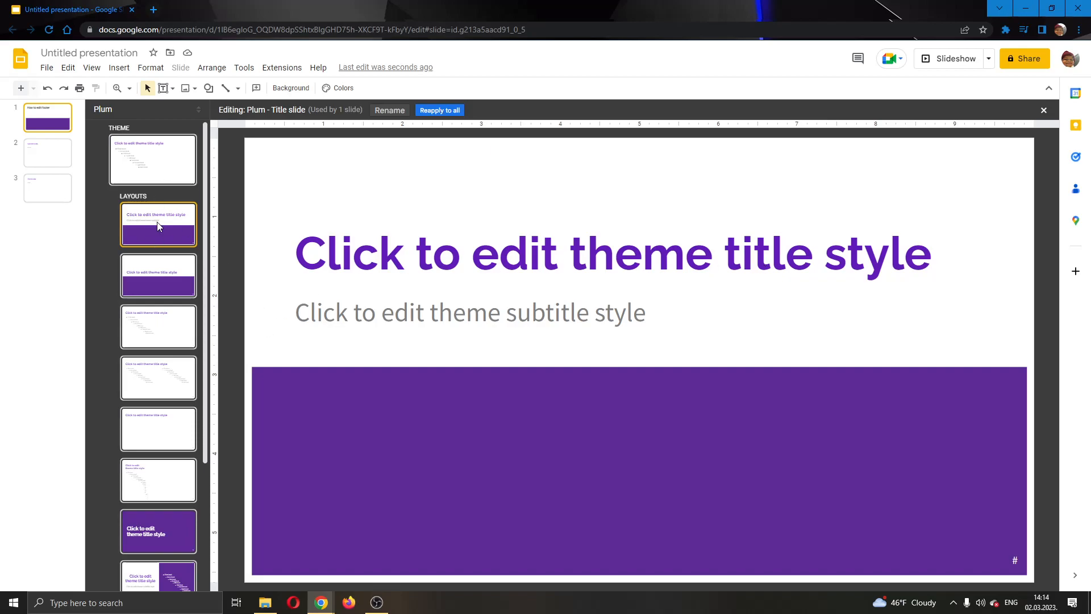
mouse_move(214, 240)
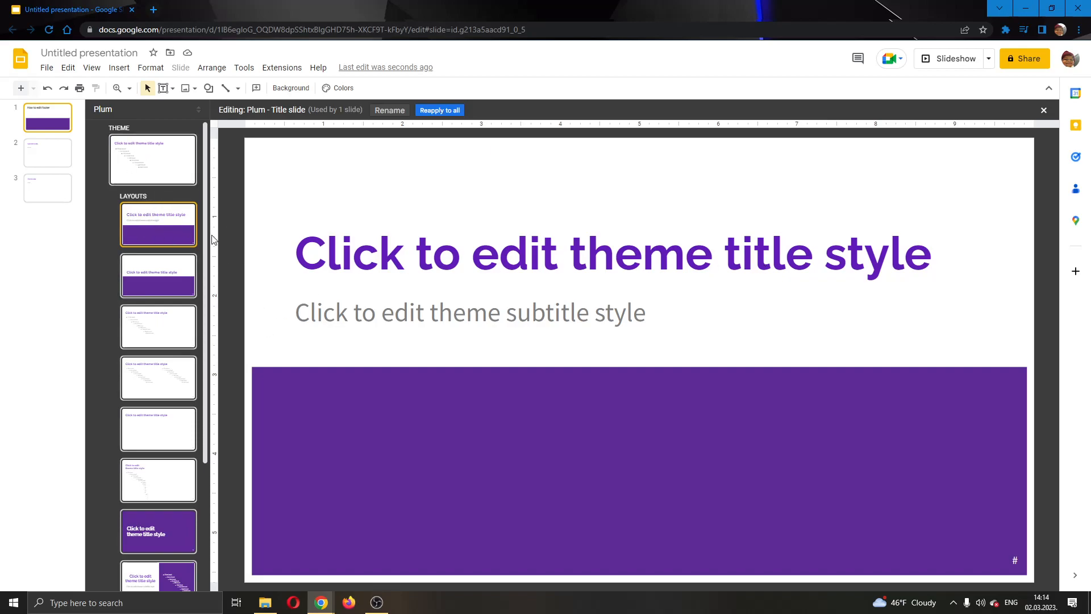
mouse_move(547, 286)
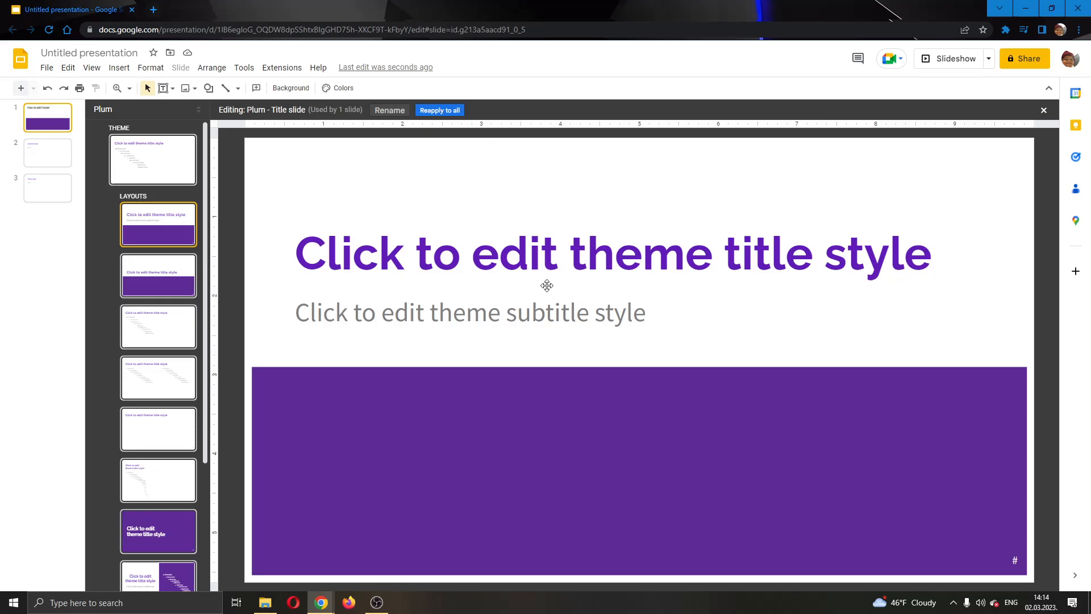
mouse_move(159, 174)
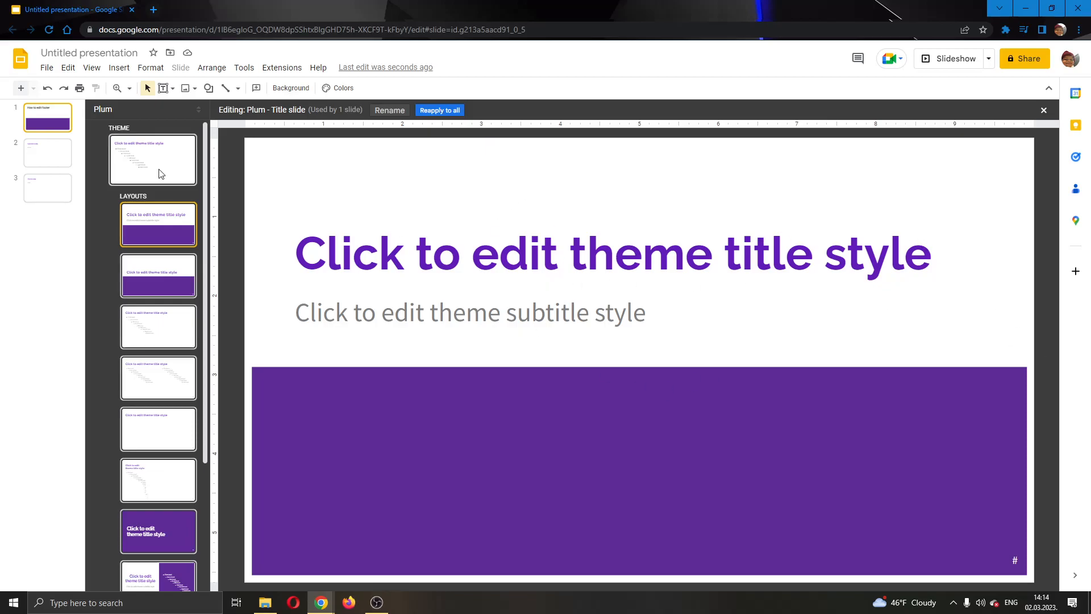
- Select the Plum THEME master thumbnail at the top of the left panel
left_click(153, 158)
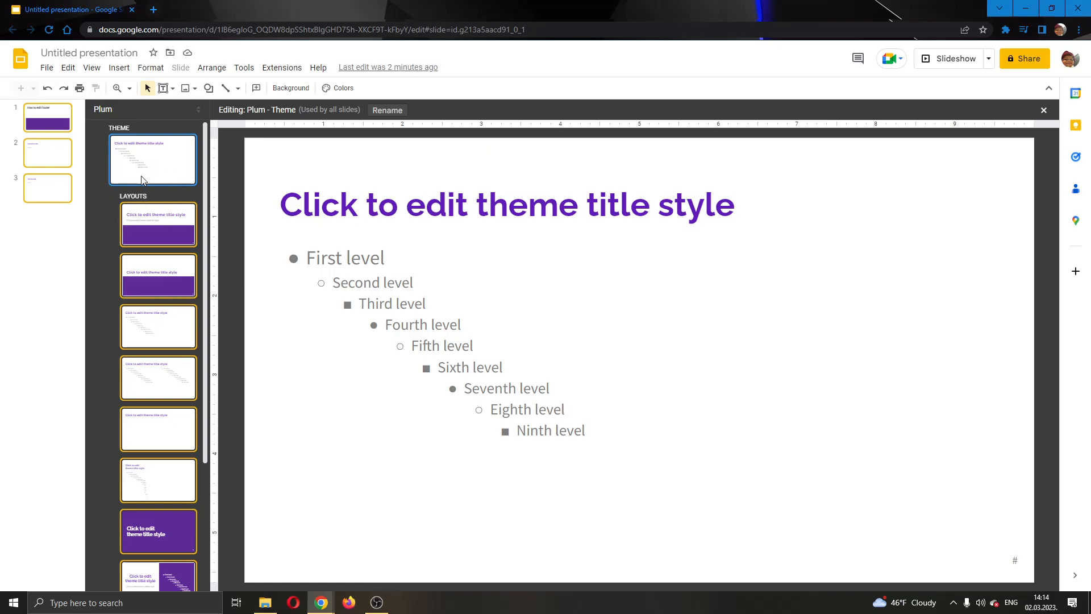
mouse_move(168, 123)
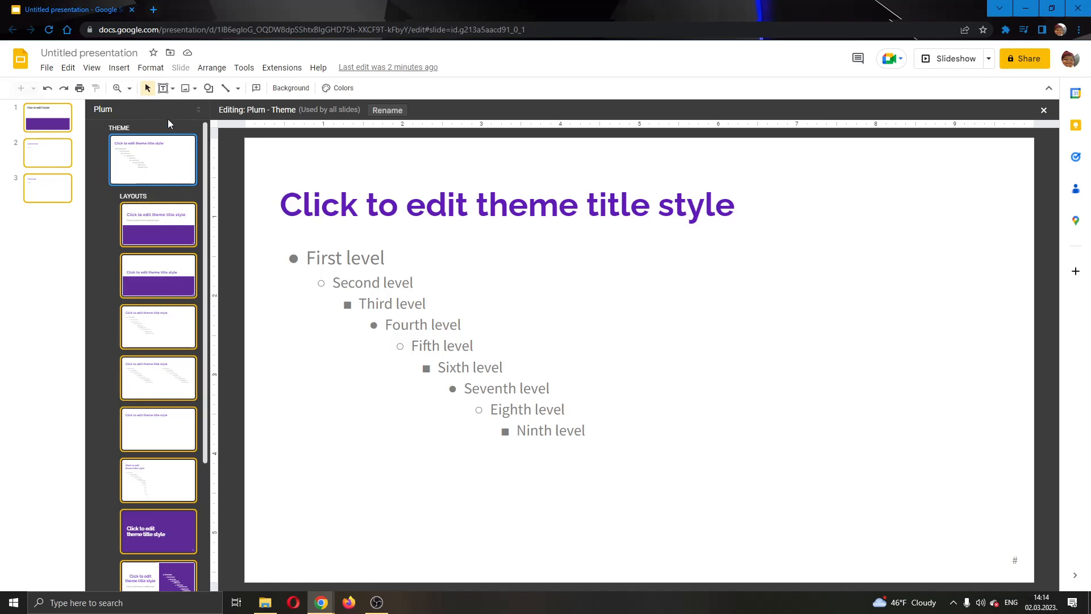
mouse_move(164, 87)
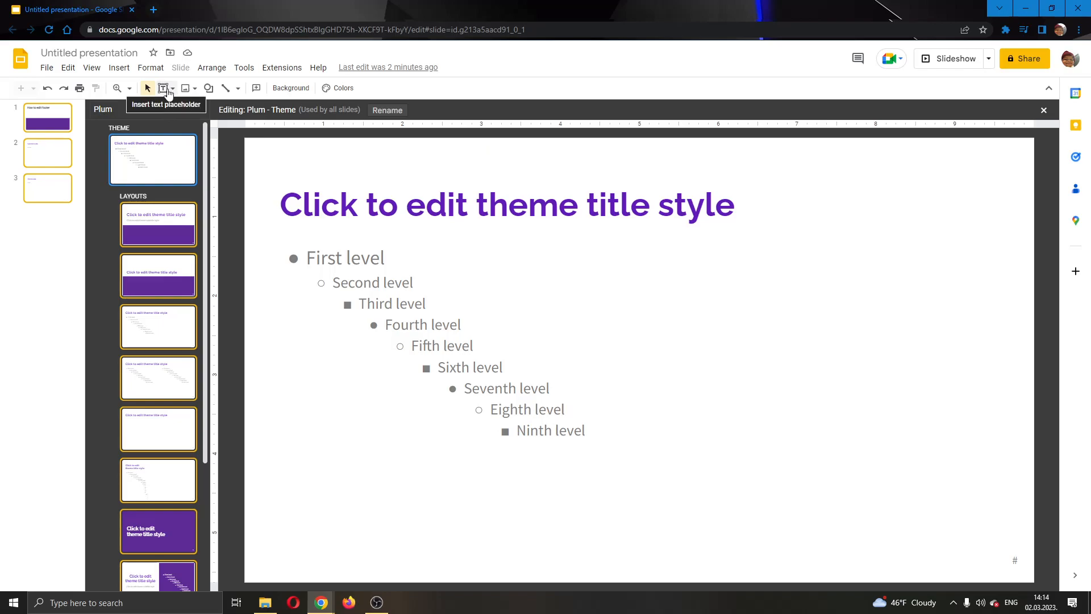
- Insert a text placeholder at the master's bottom-left reading 'Tutorial'
left_click(165, 88)
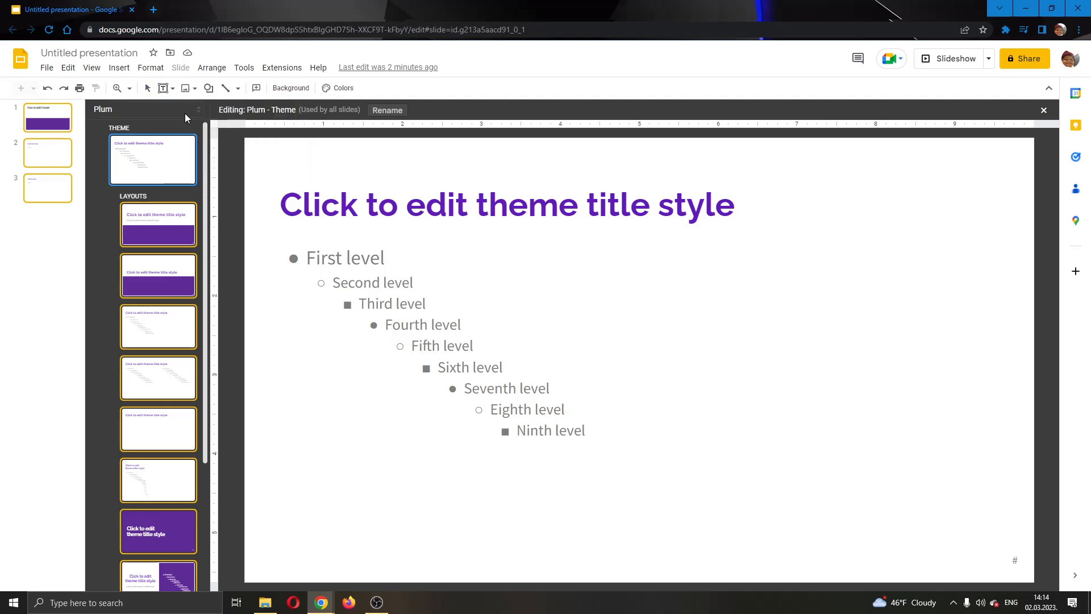
mouse_move(269, 512)
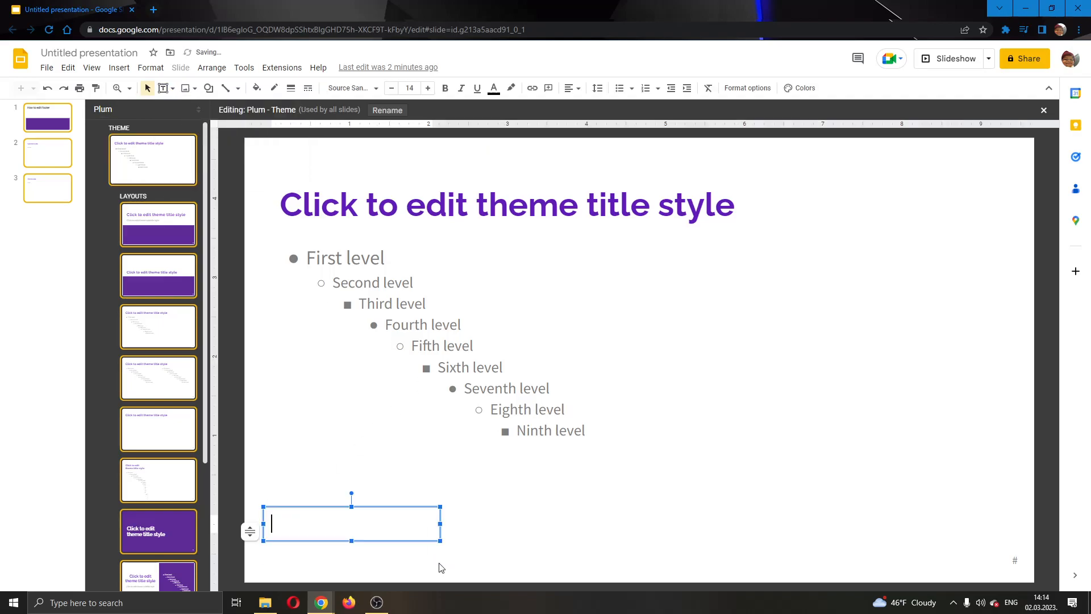
mouse_move(353, 496)
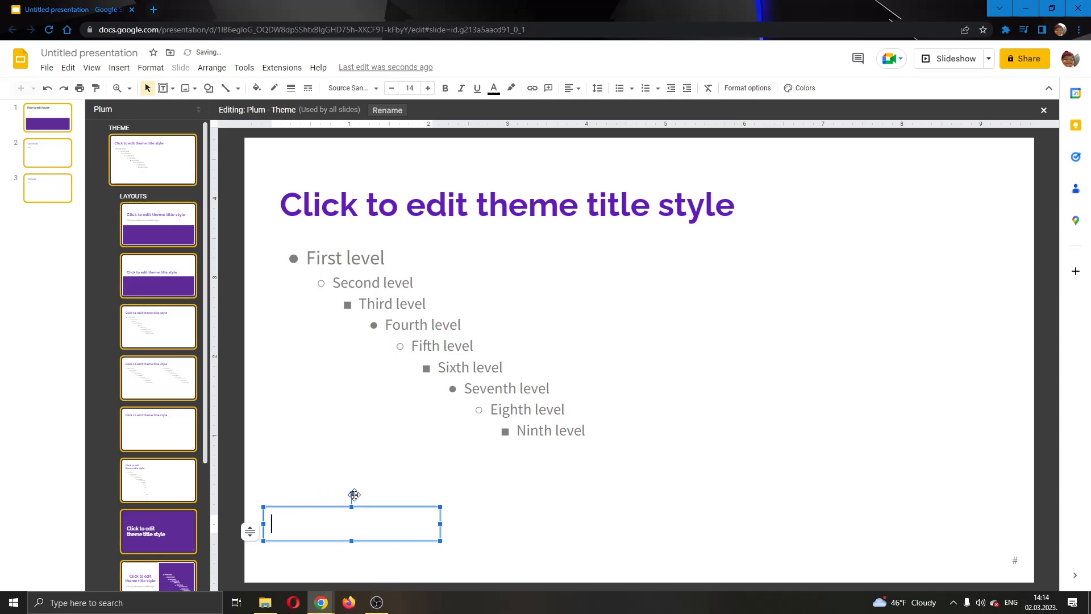
type("Tutorial")
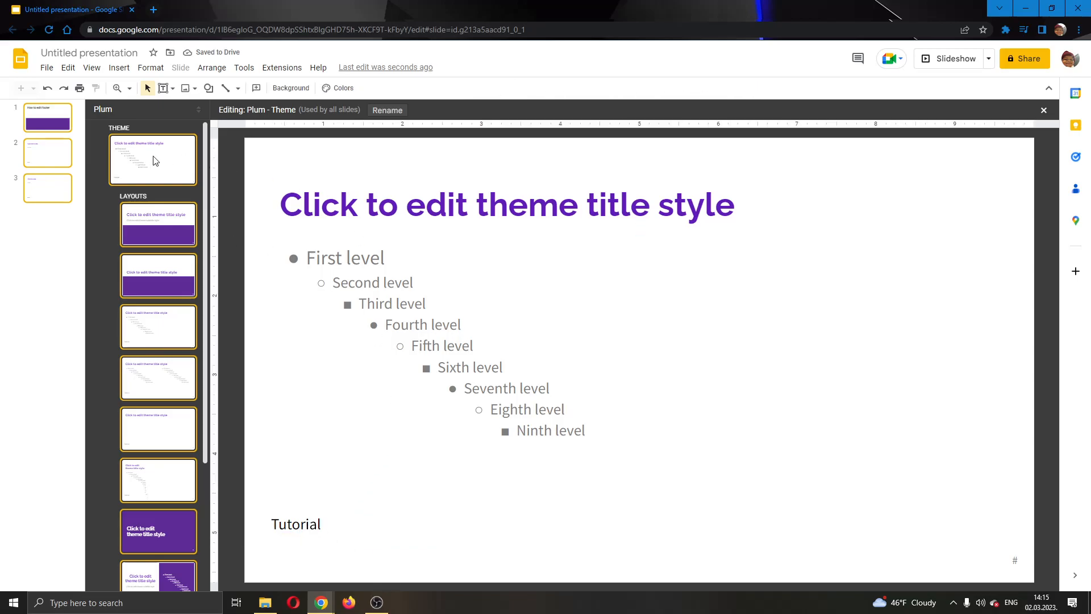
- Close the theme editor and confirm the 'Tutorial' footer on slides 2 and 3
left_click(1042, 110)
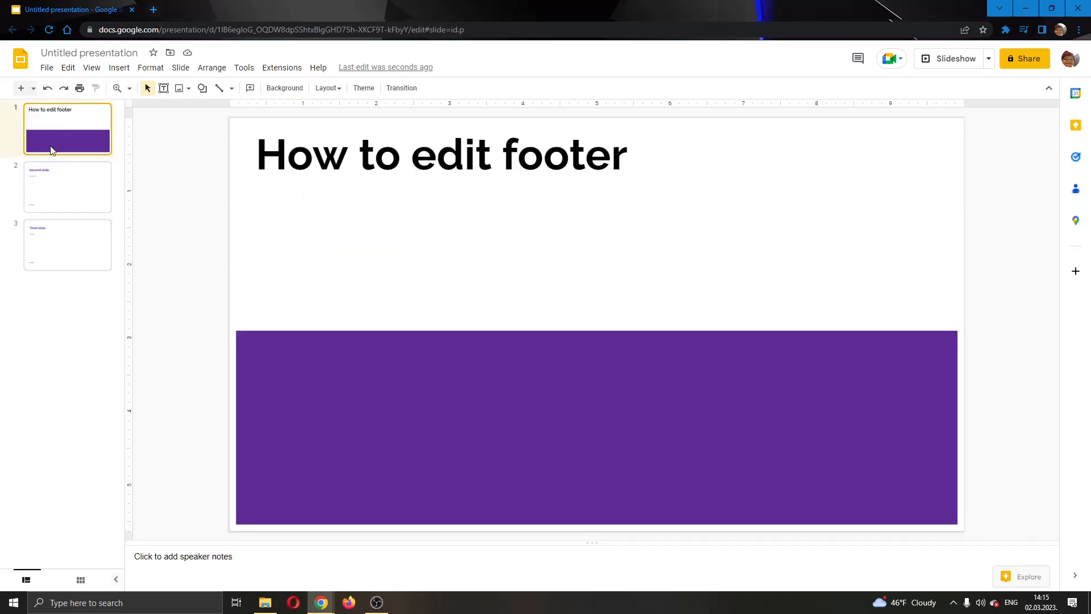
left_click(67, 186)
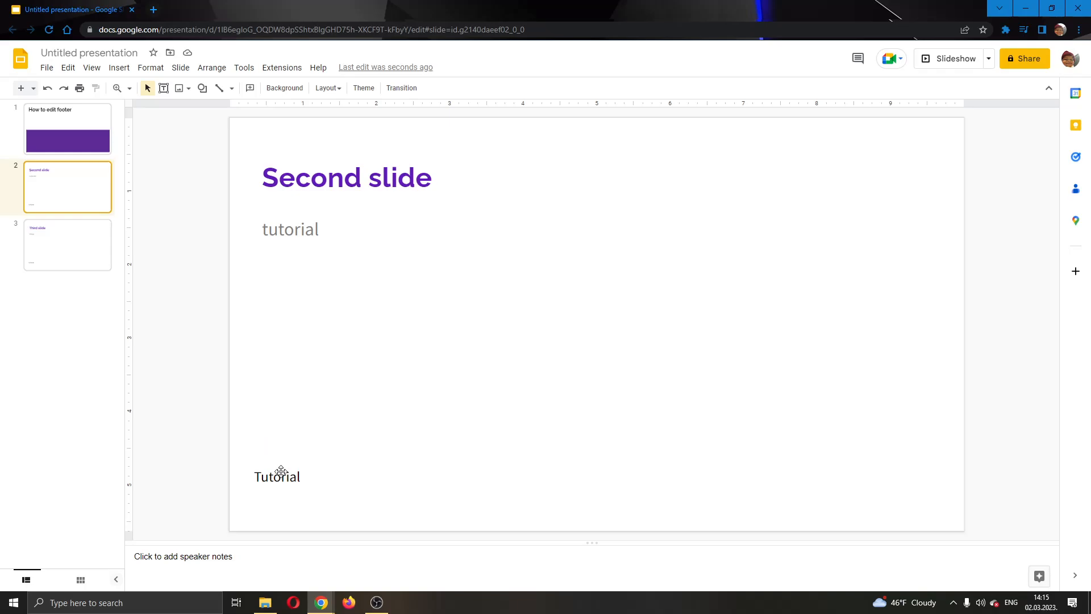
mouse_move(292, 494)
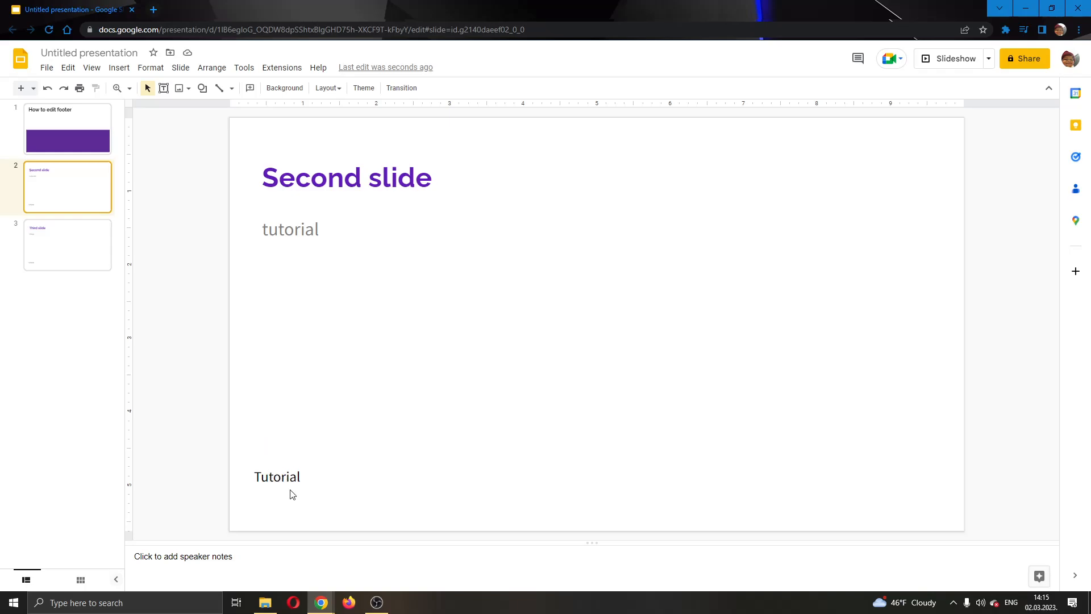
left_click(67, 245)
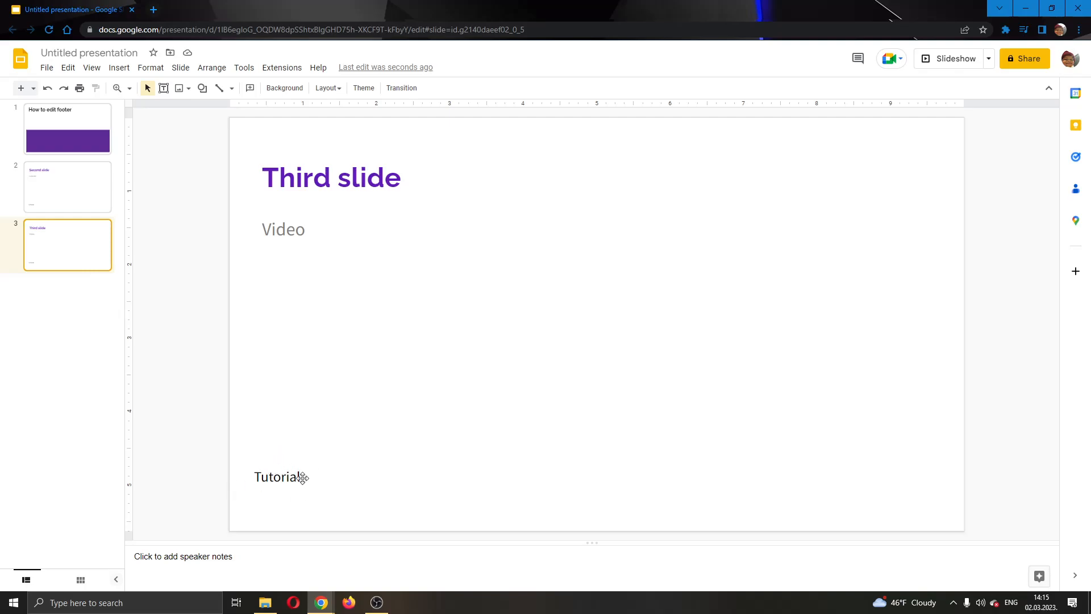
mouse_move(335, 468)
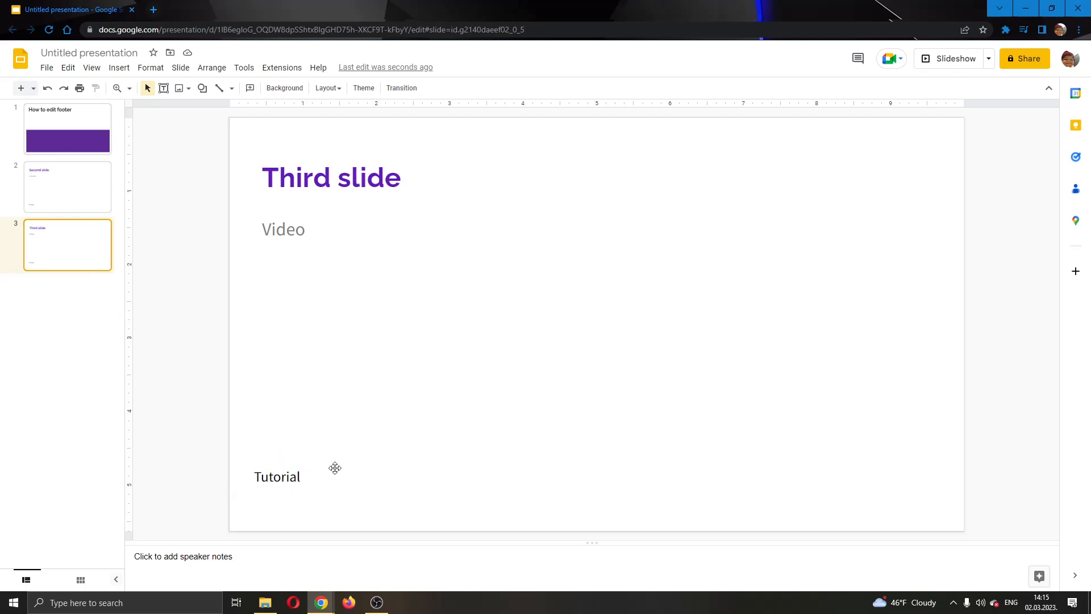
left_click(67, 187)
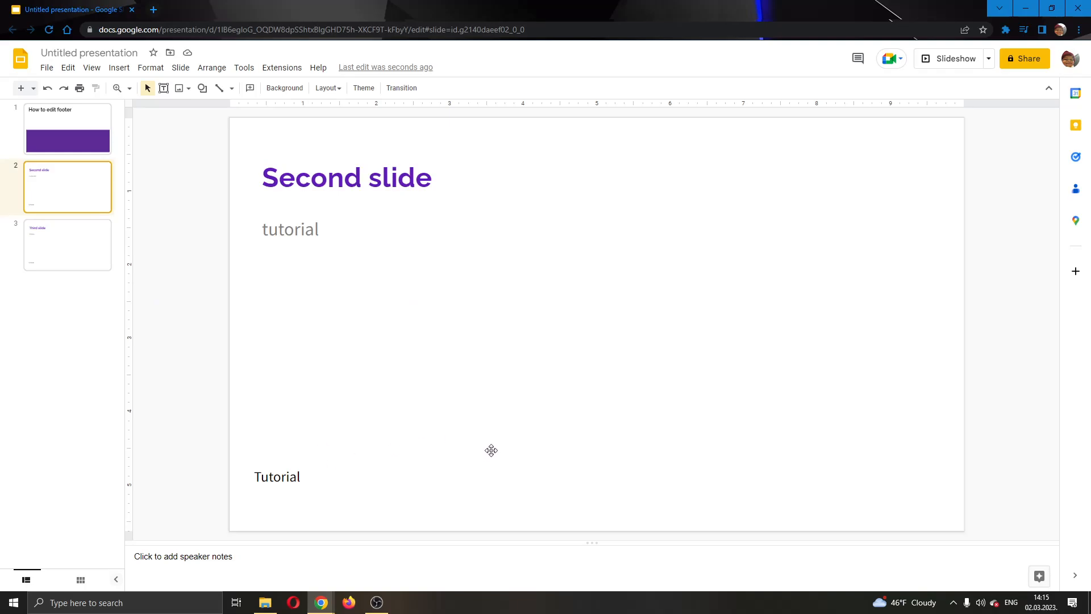